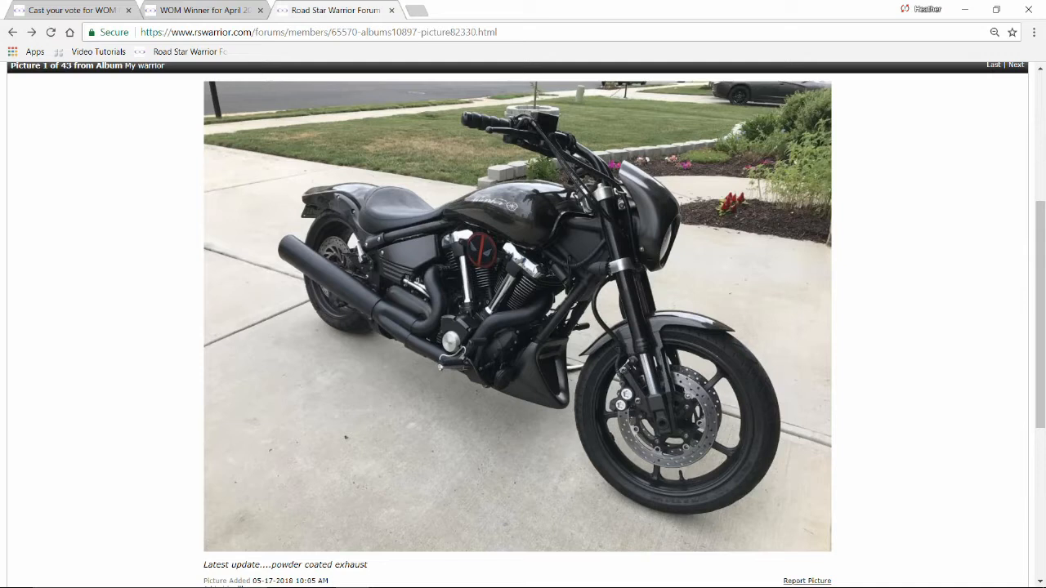
Show the 'Cast your vote for WOM May, 2018' thread with its nominating rules
double_click(223, 32)
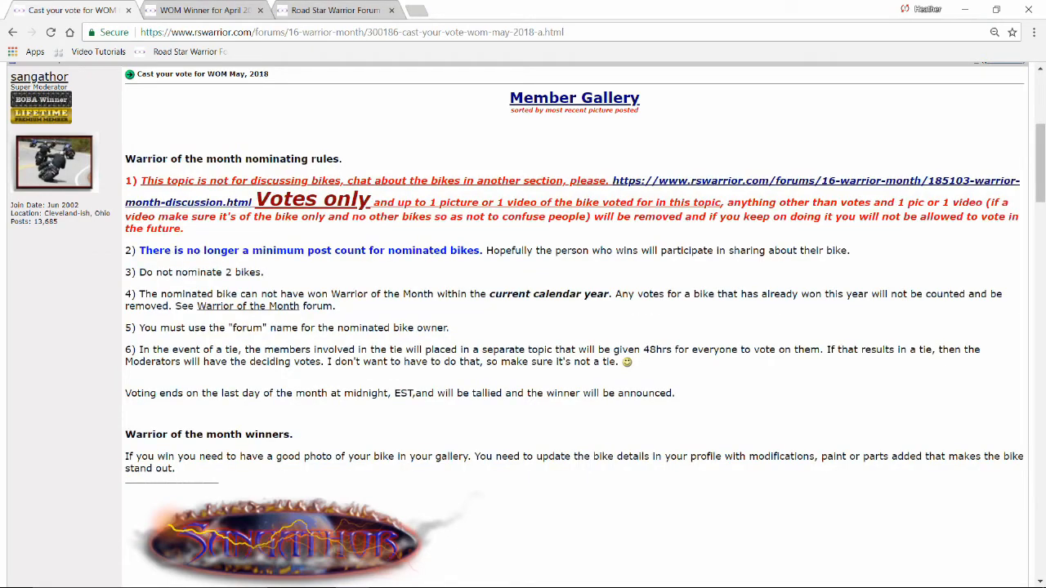
left_click_drag(124, 158, 177, 467)
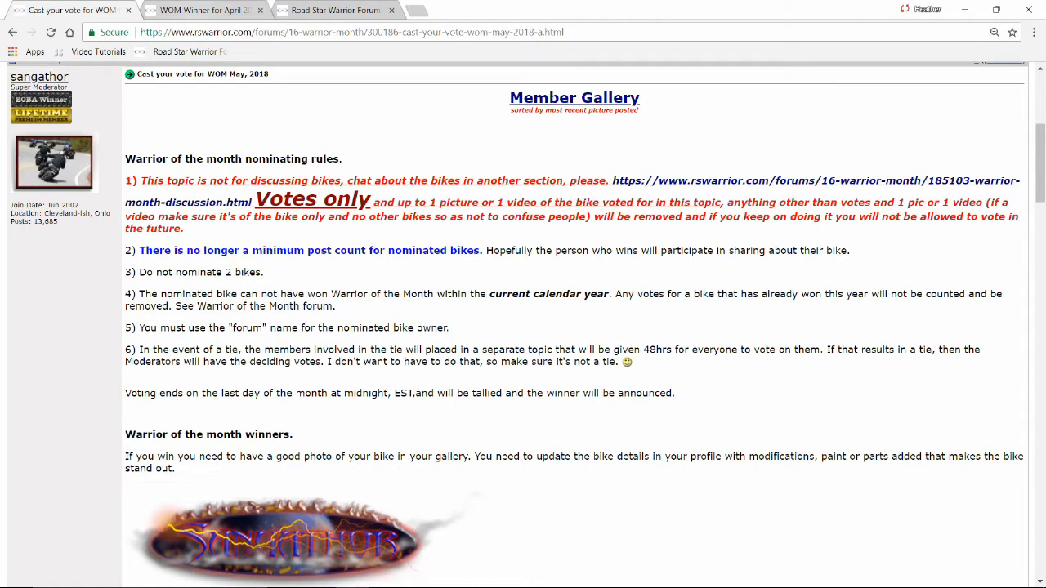
left_click(199, 10)
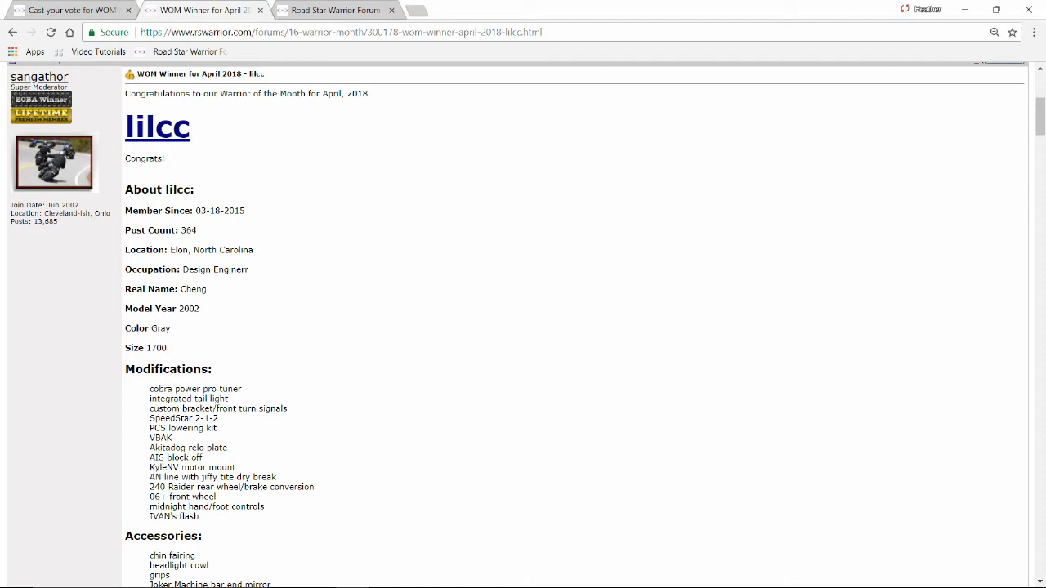
scroll("down", 3)
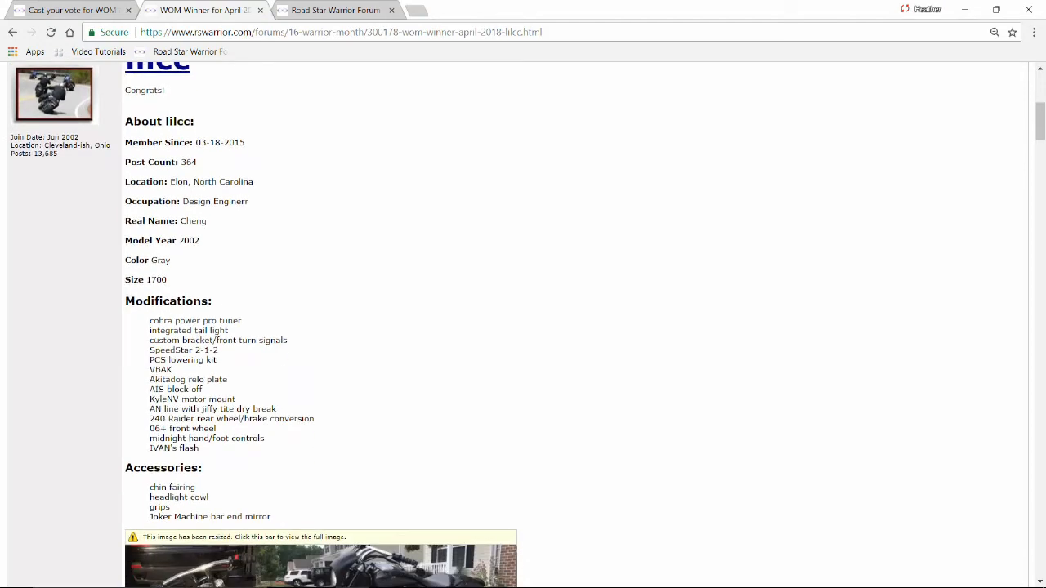
double_click(137, 260)
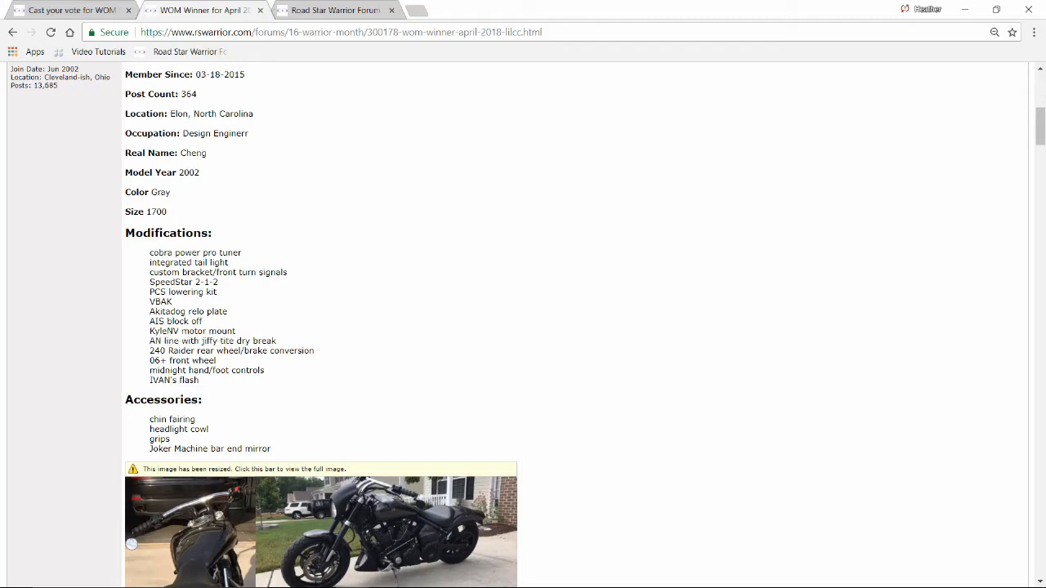
left_click_drag(150, 350, 216, 361)
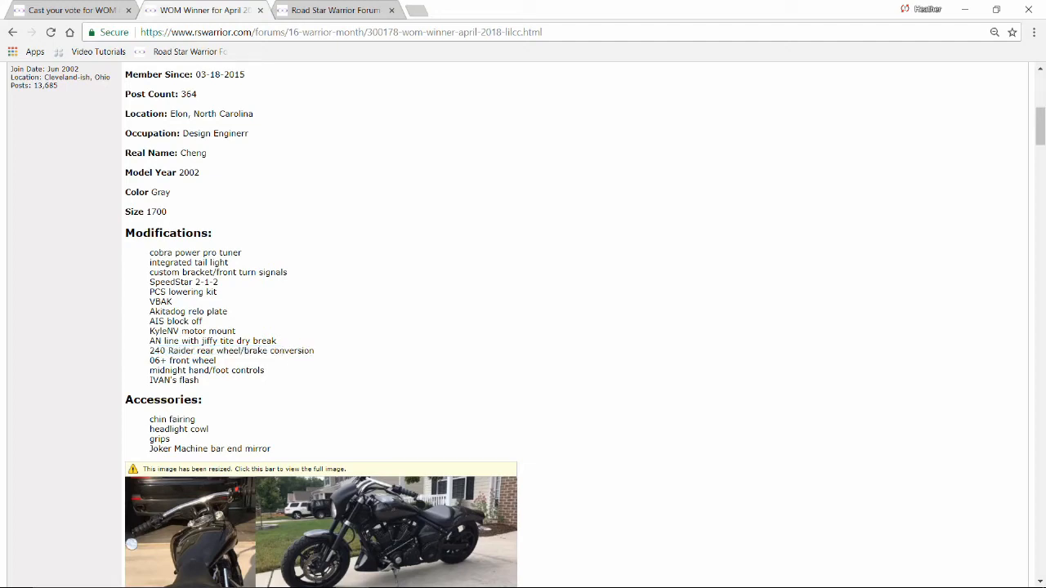
double_click(168, 361)
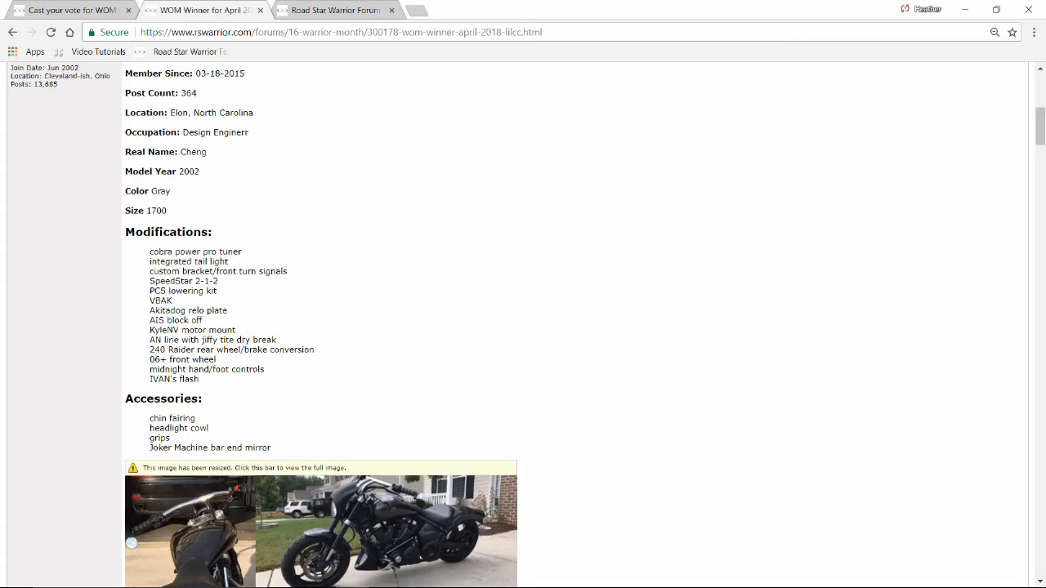
scroll("down", 3)
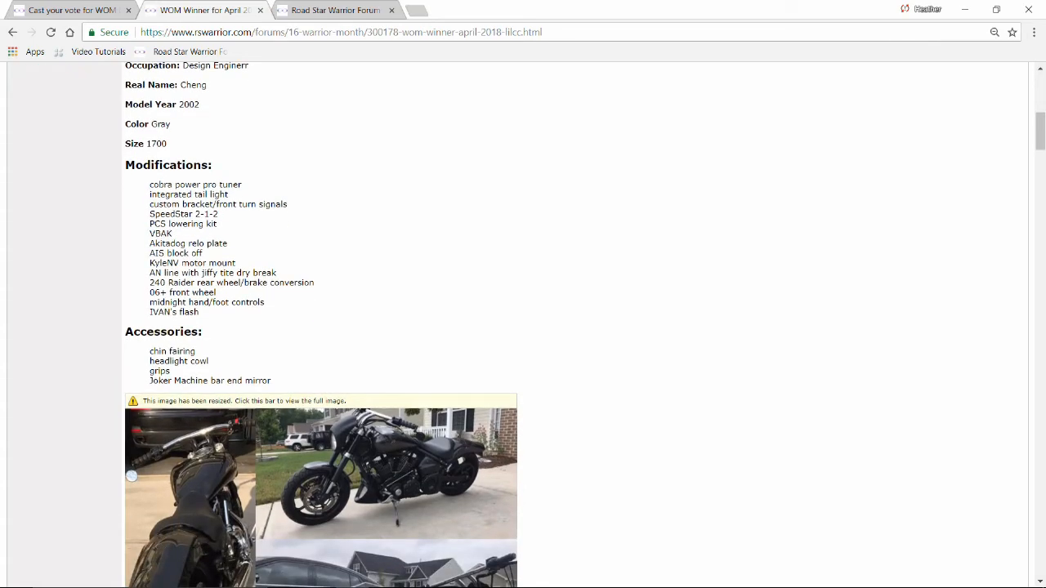
scroll("down", 3)
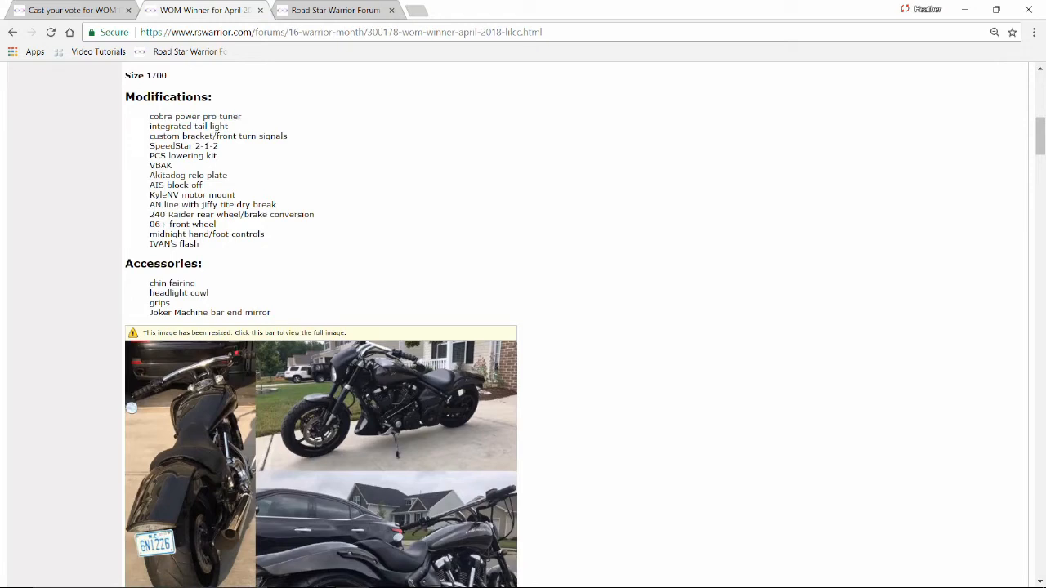
double_click(209, 312)
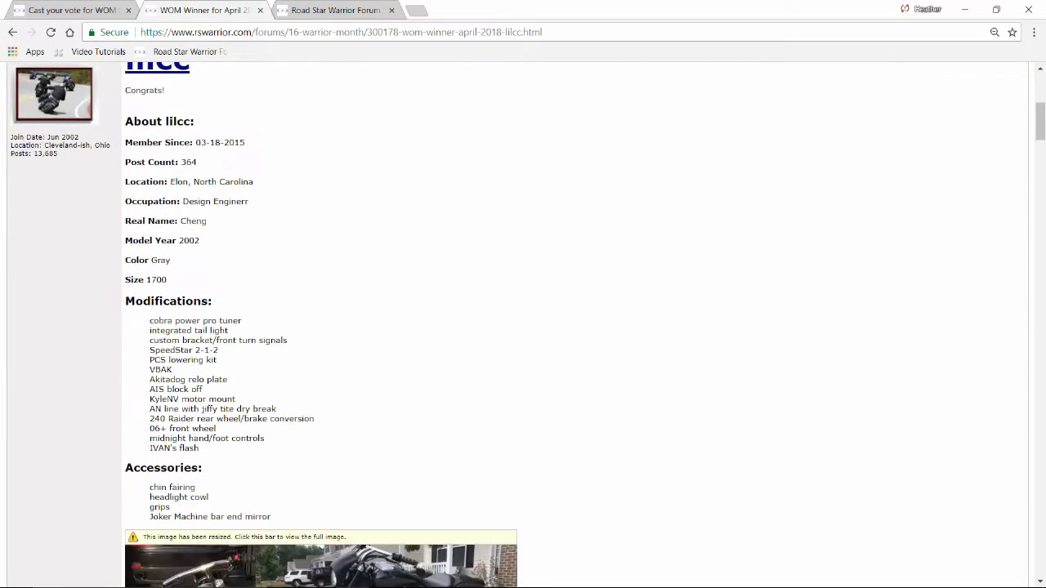
Advance lilcc's My warrior album to picture 2 of 43, captioned Spring 2018
left_click(320, 559)
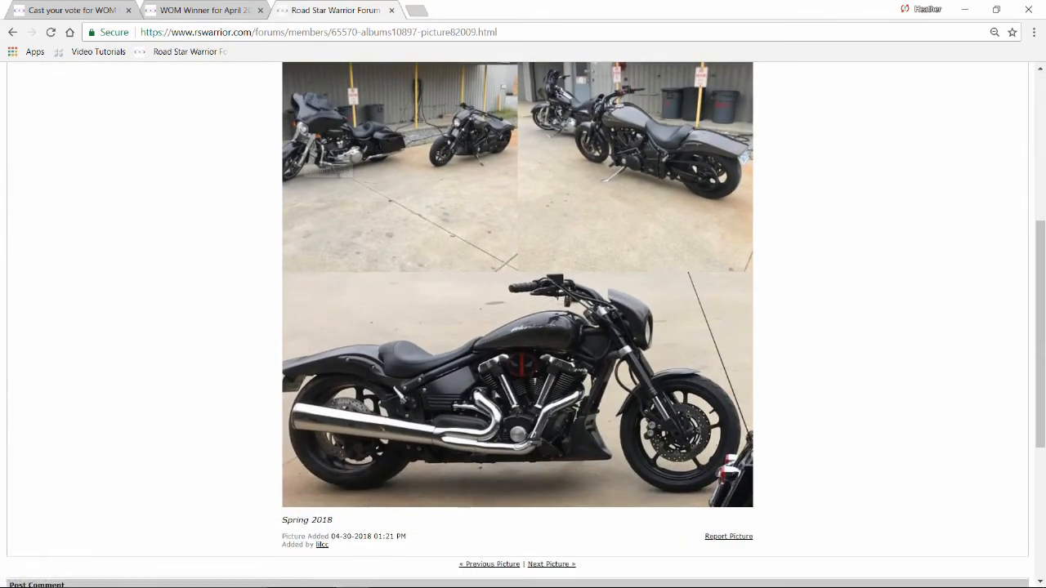
mouse_move(327, 147)
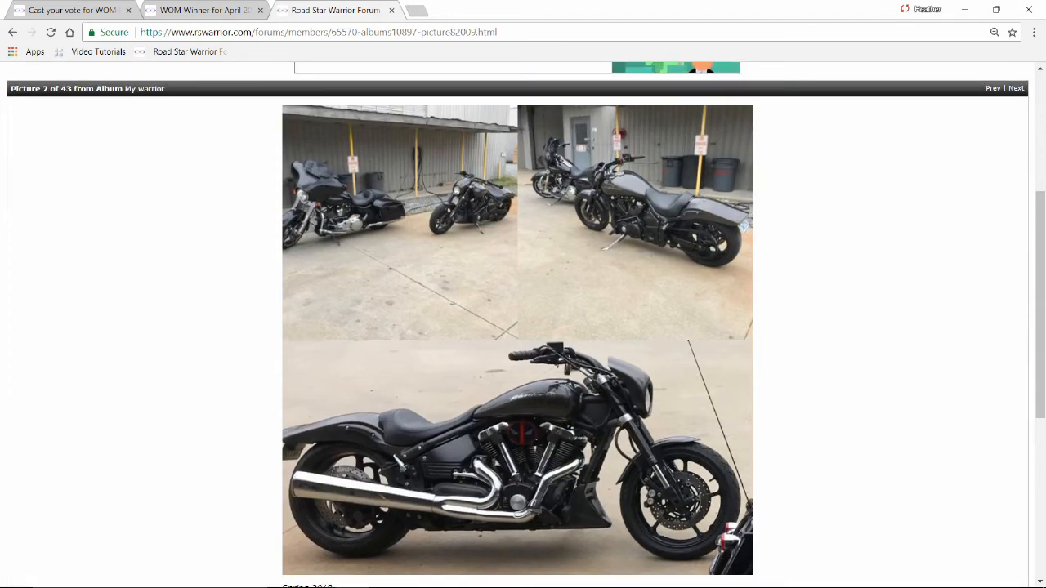
Step through the album to picture 5 of 43, three riders at an overlook
scroll("down", 3)
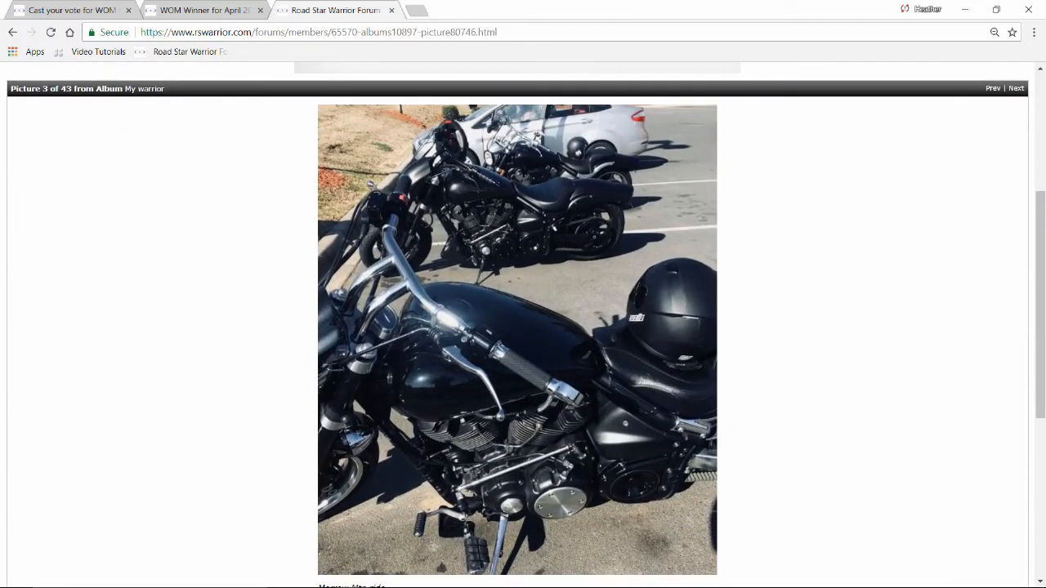
scroll("down", 3)
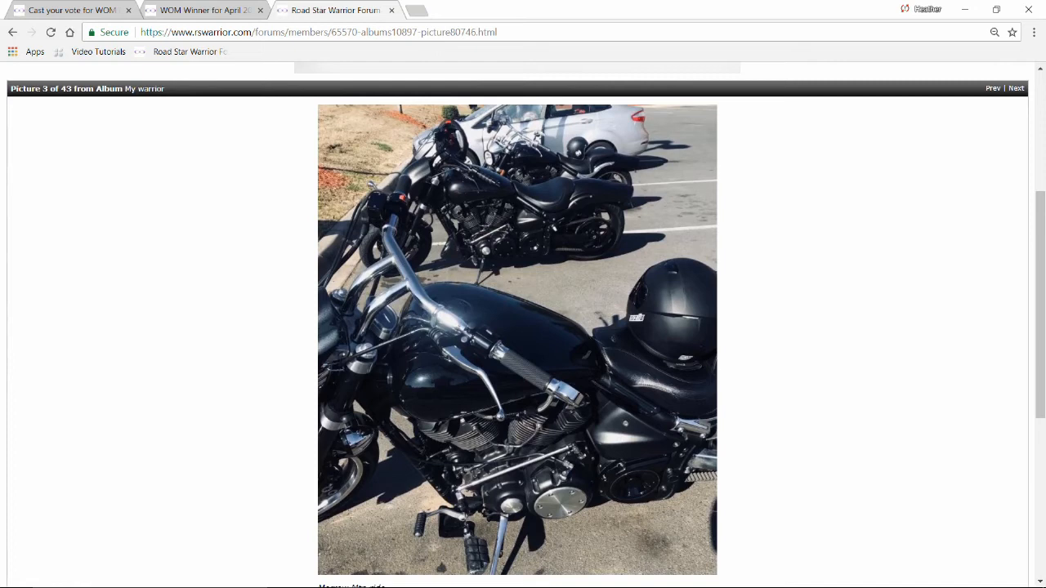
mouse_move(621, 232)
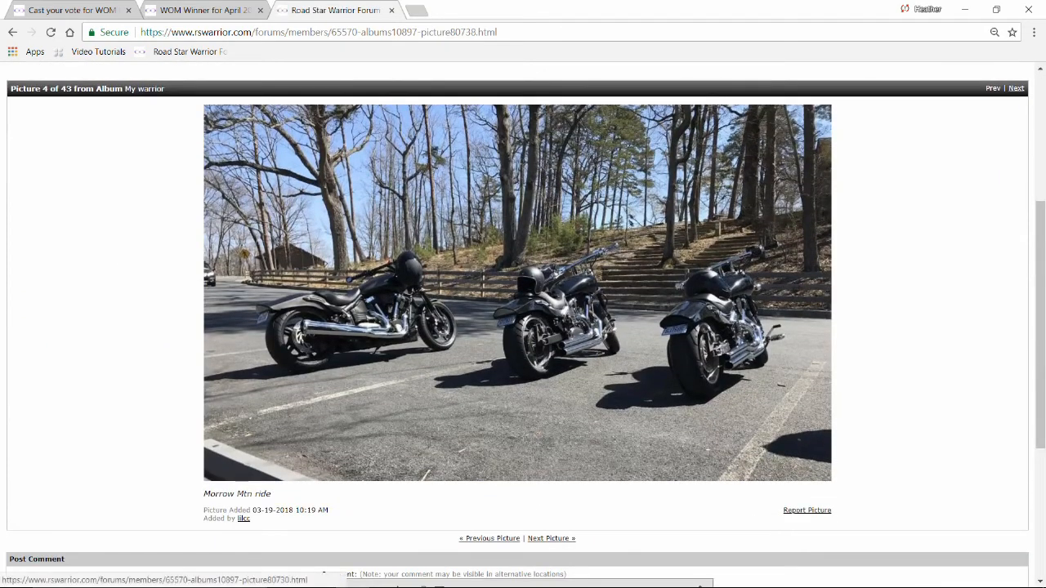
left_click(487, 537)
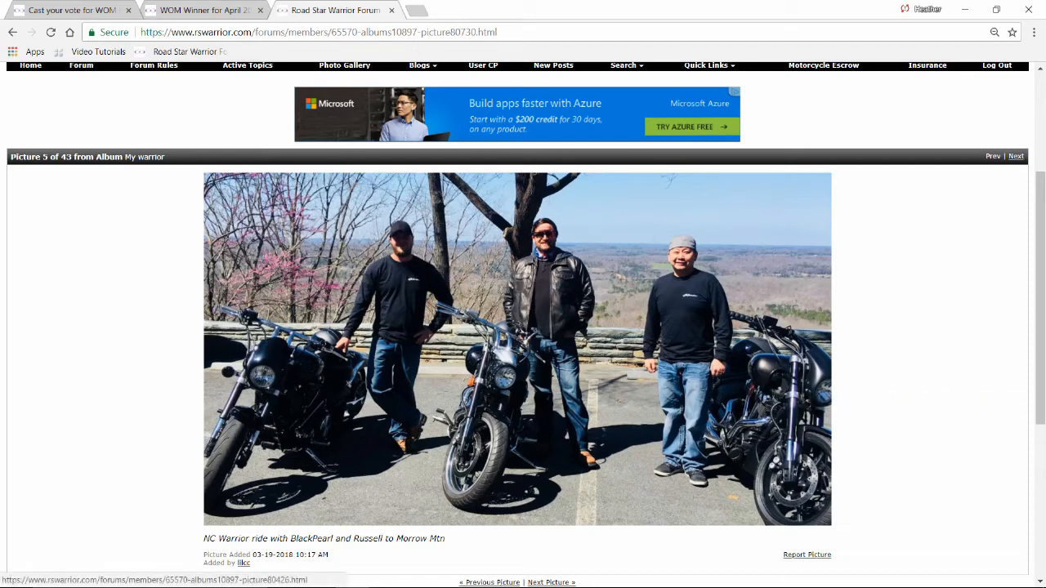
Advance through pictures 6, 7 and 8 to picture 9 of 43, a black bike on a driveway
left_click(1016, 157)
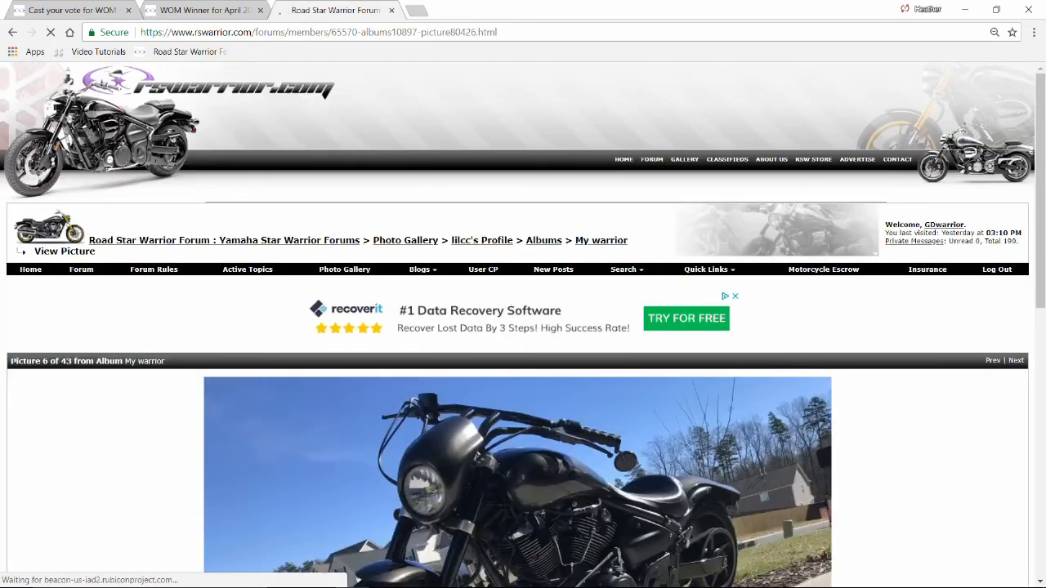
scroll("down", 3)
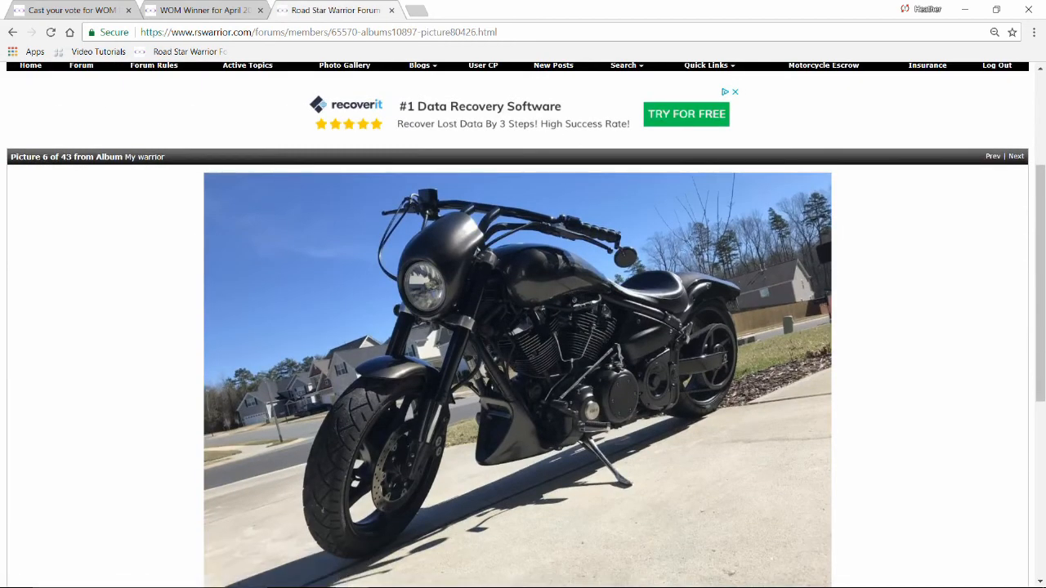
scroll("down", 3)
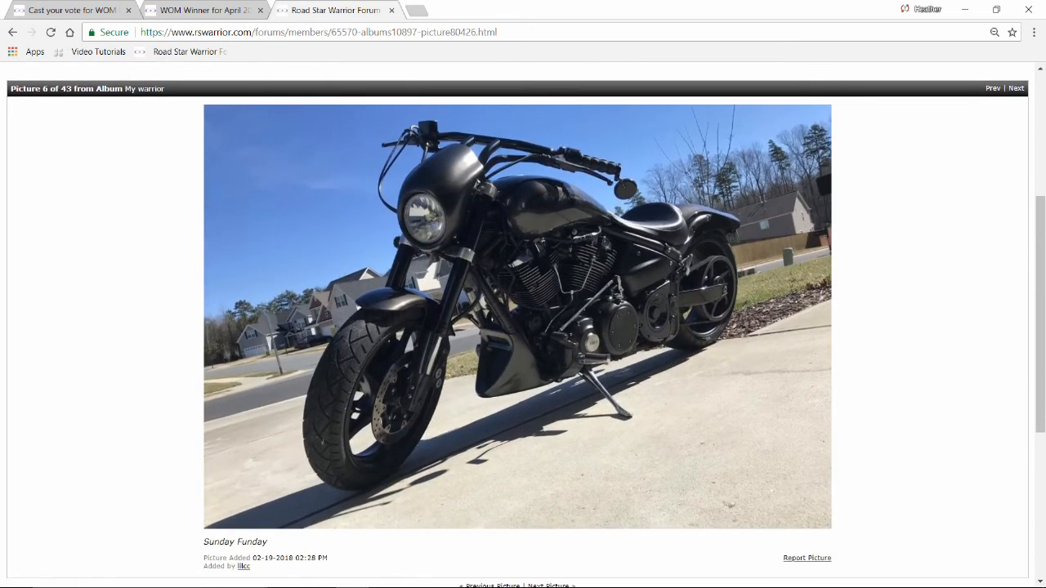
mouse_move(575, 310)
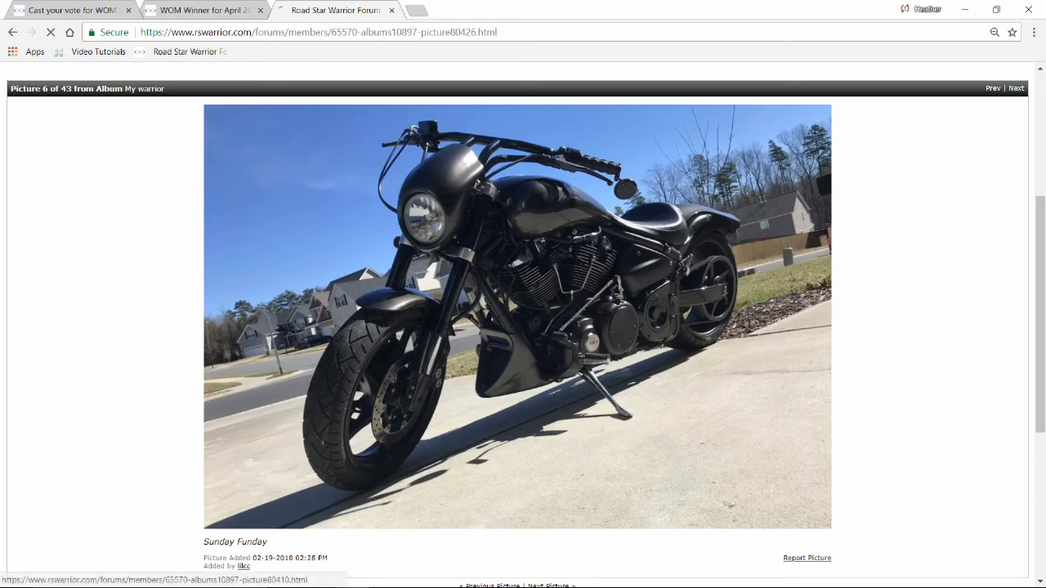
left_click(992, 89)
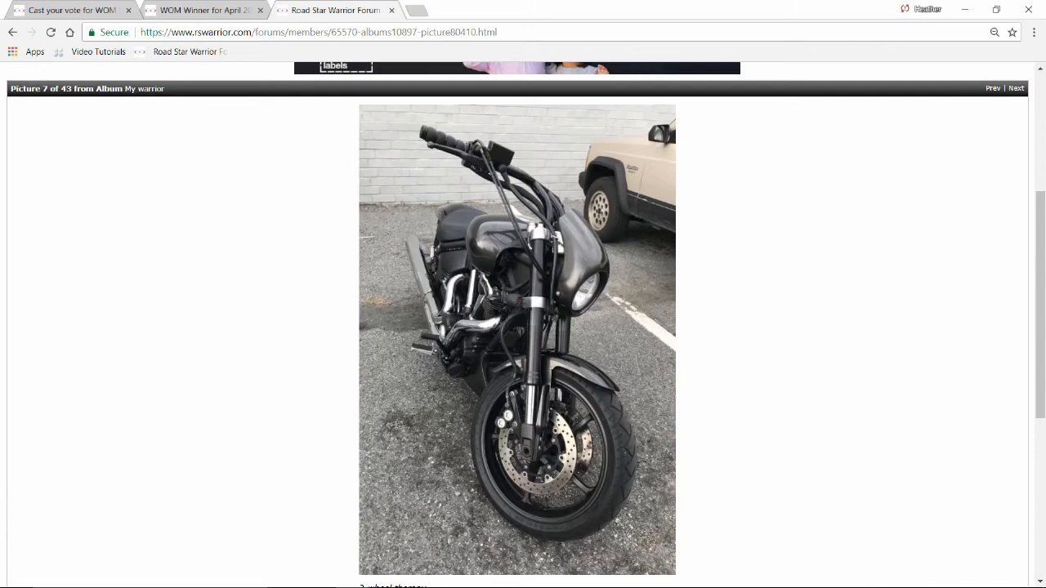
left_click(993, 88)
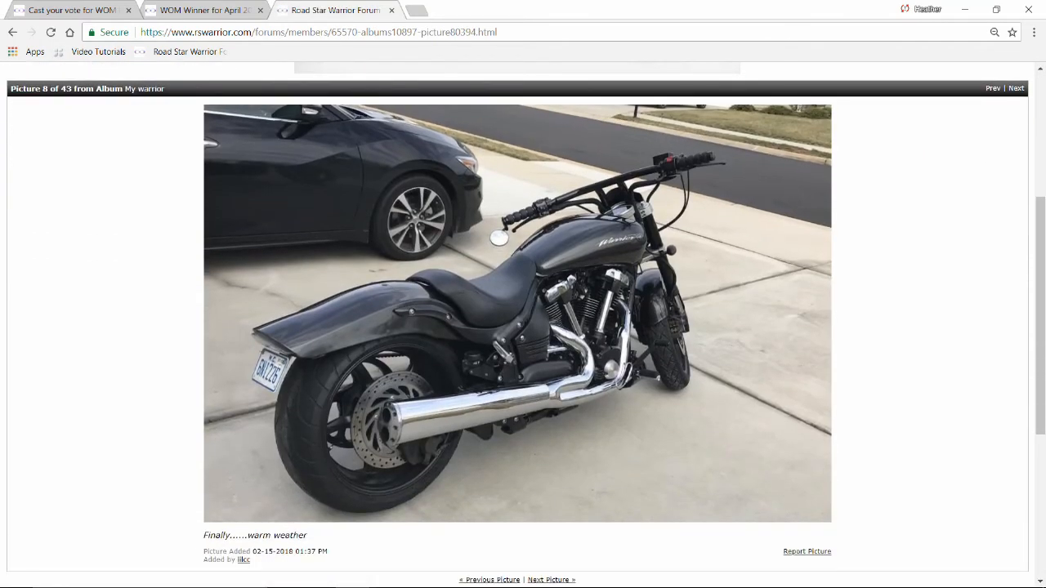
mouse_move(580, 359)
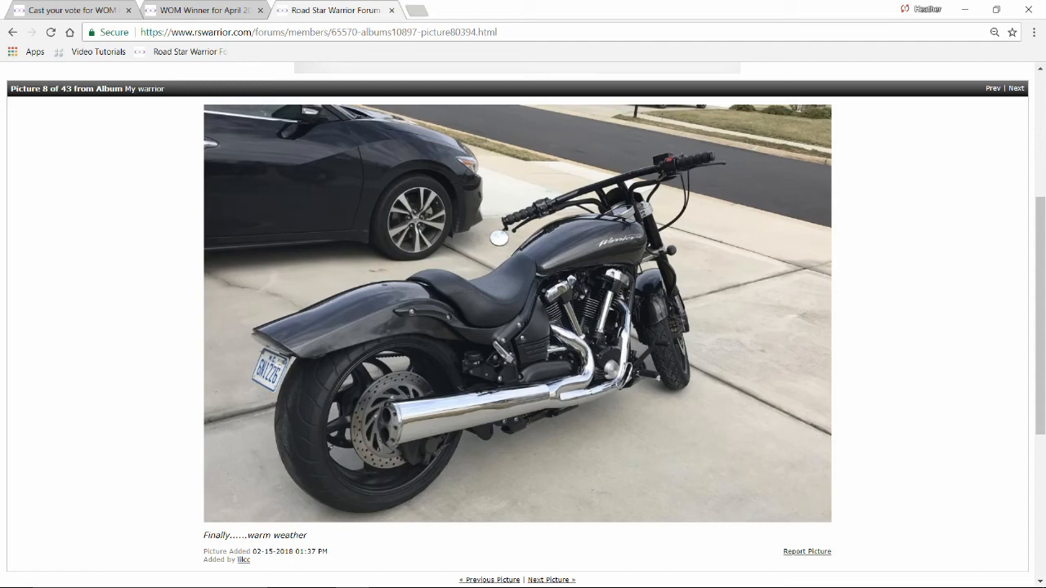
scroll("down", 3)
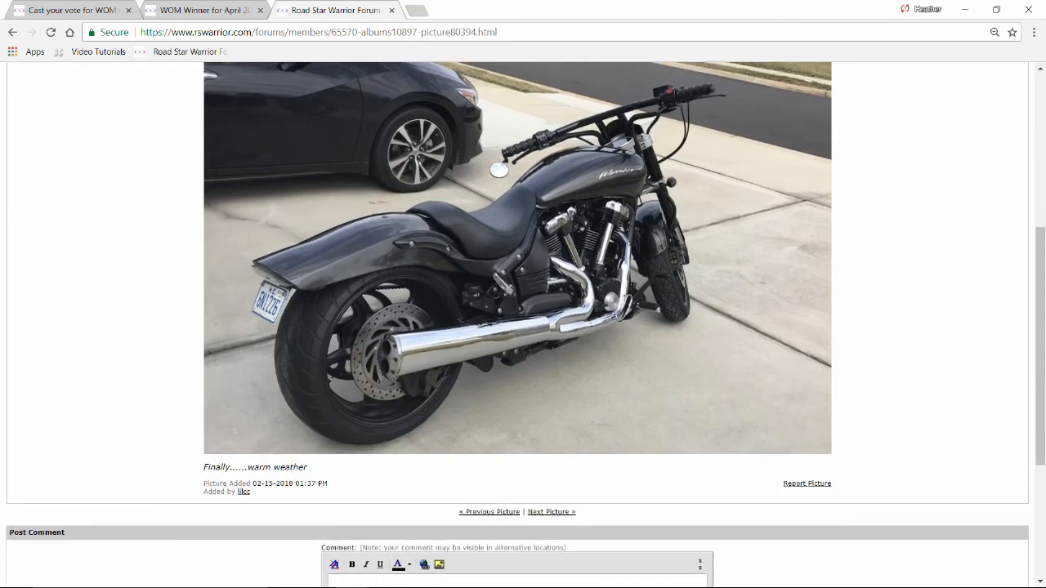
left_click(551, 511)
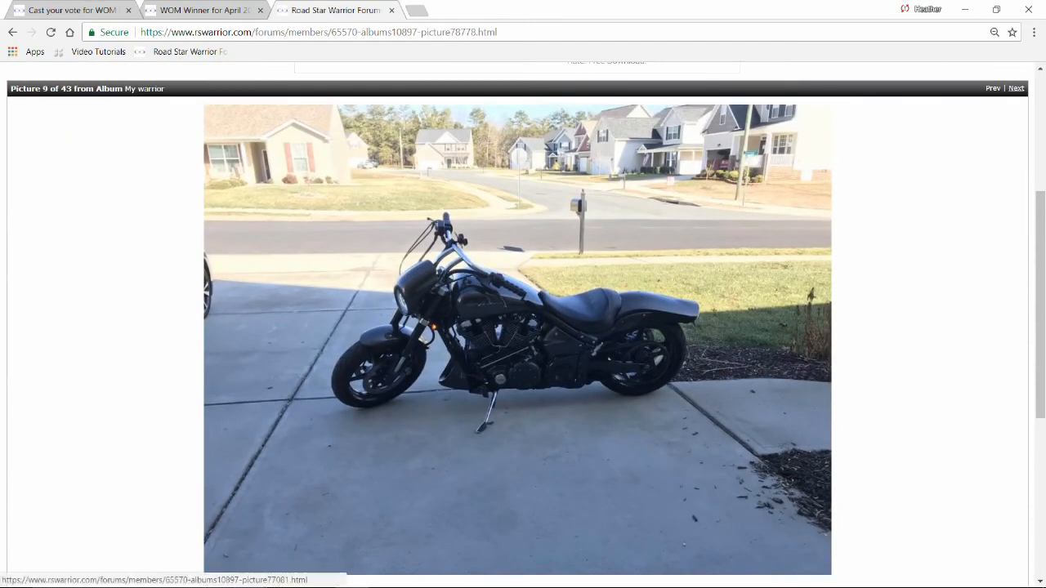
Advance through pictures 10 to 13 to picture 14 of 43, a bike at a Blue Ridge Parkway overlook
left_click(1016, 88)
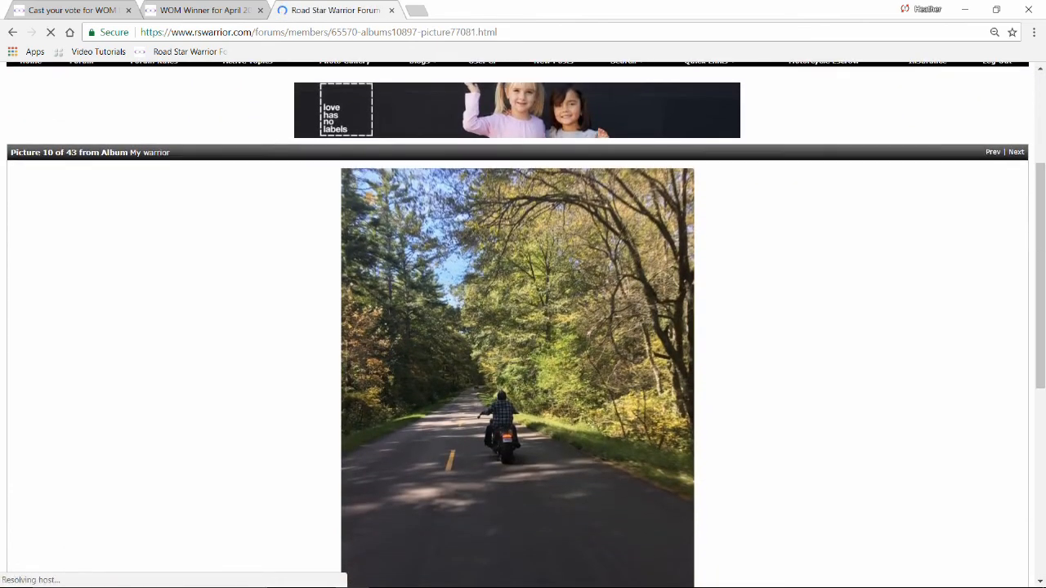
scroll("down", 3)
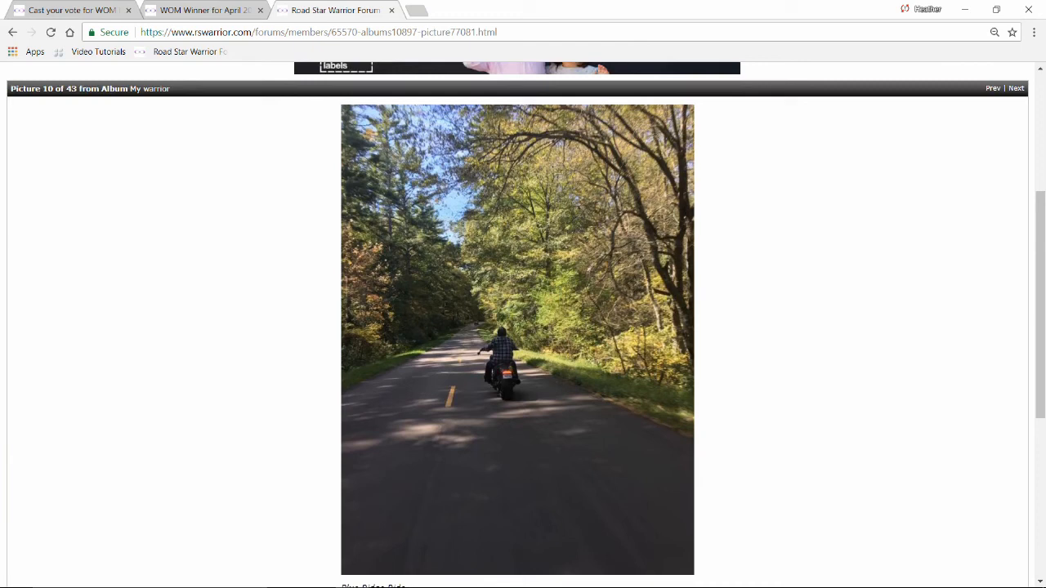
left_click(992, 88)
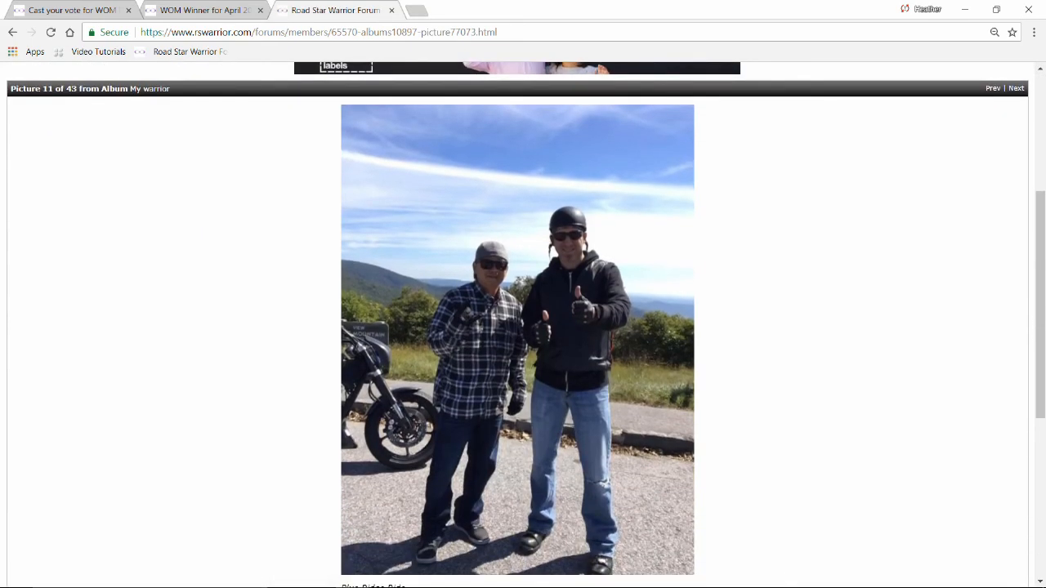
left_click(993, 88)
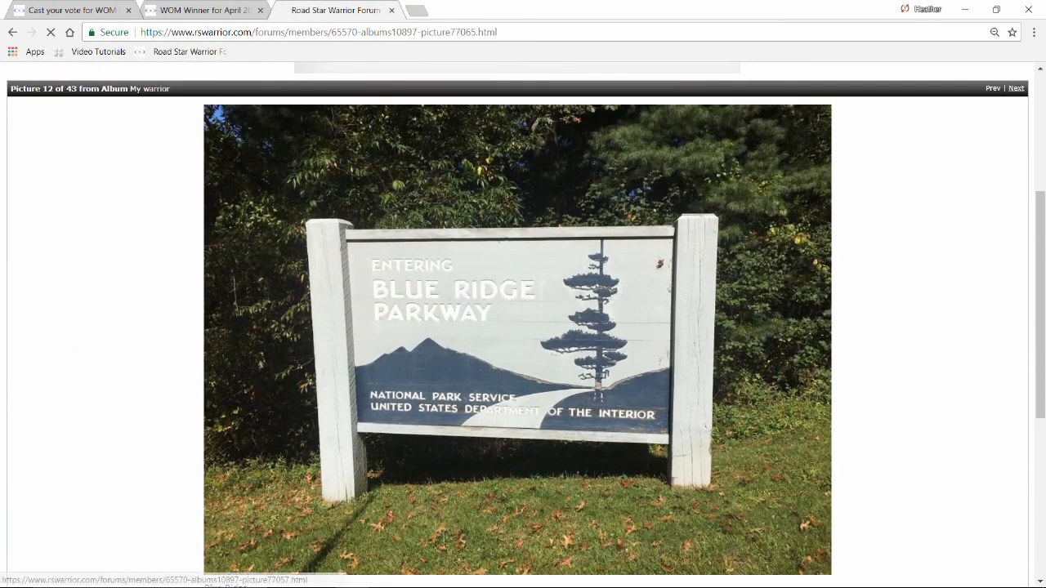
left_click(1016, 88)
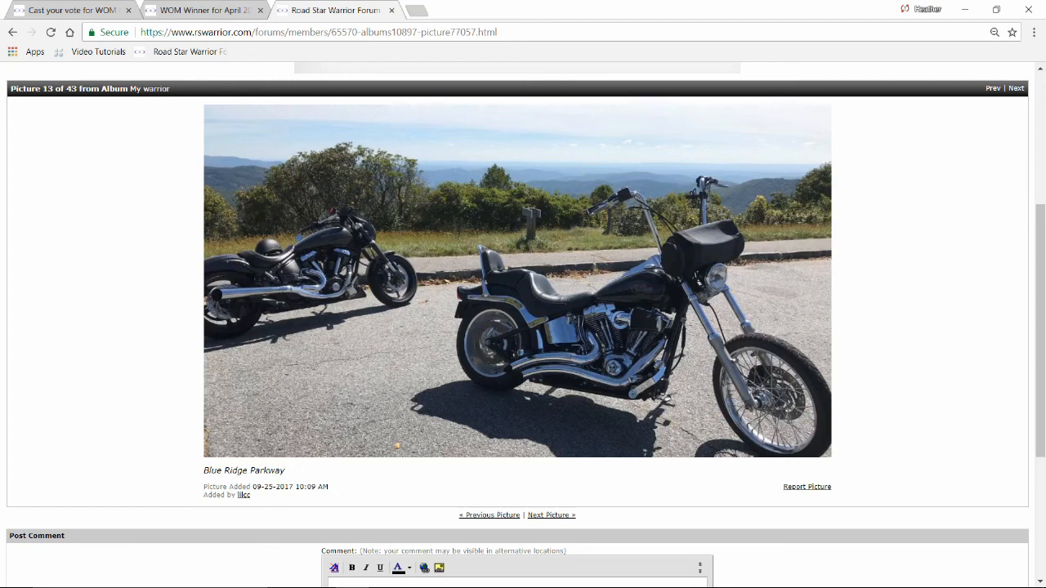
left_click(1017, 88)
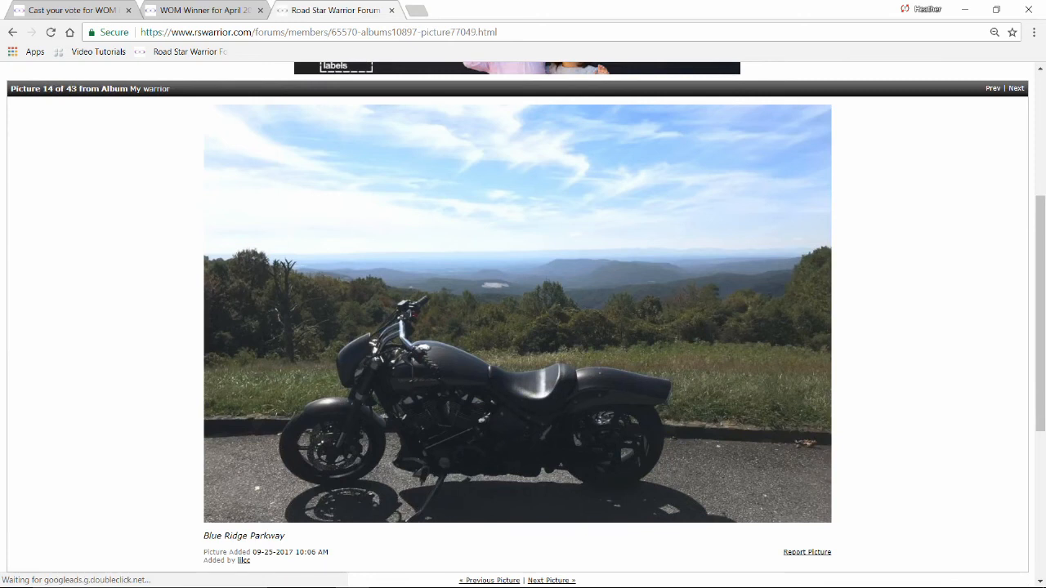